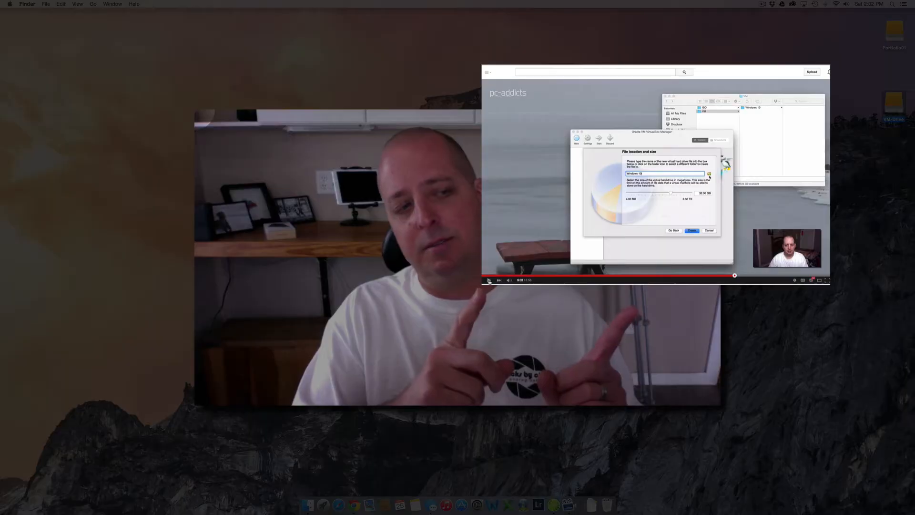
Start the Windows 2012 virtual machine from VirtualBox Manager
left_click(709, 177)
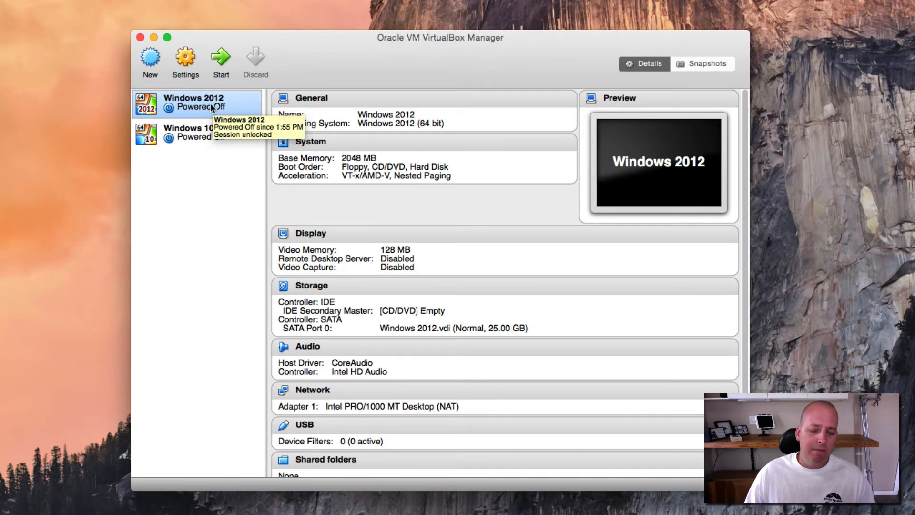
mouse_move(212, 234)
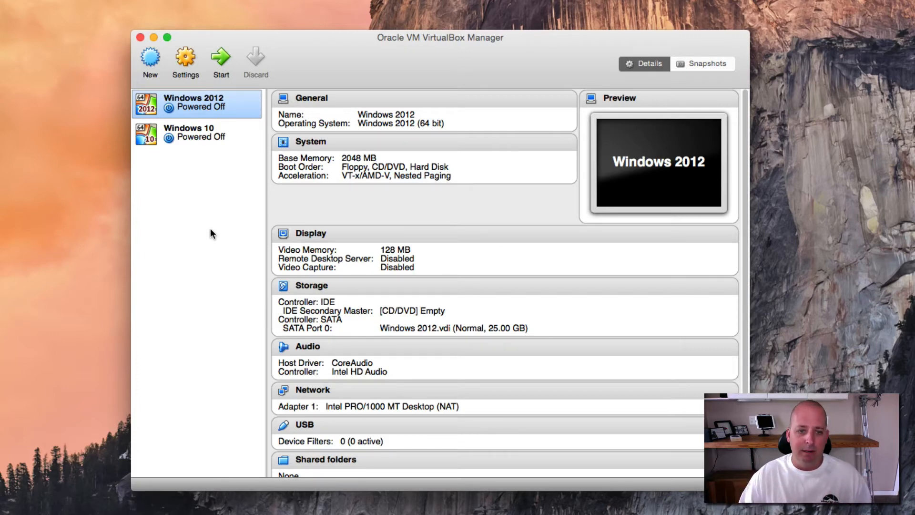
mouse_move(210, 227)
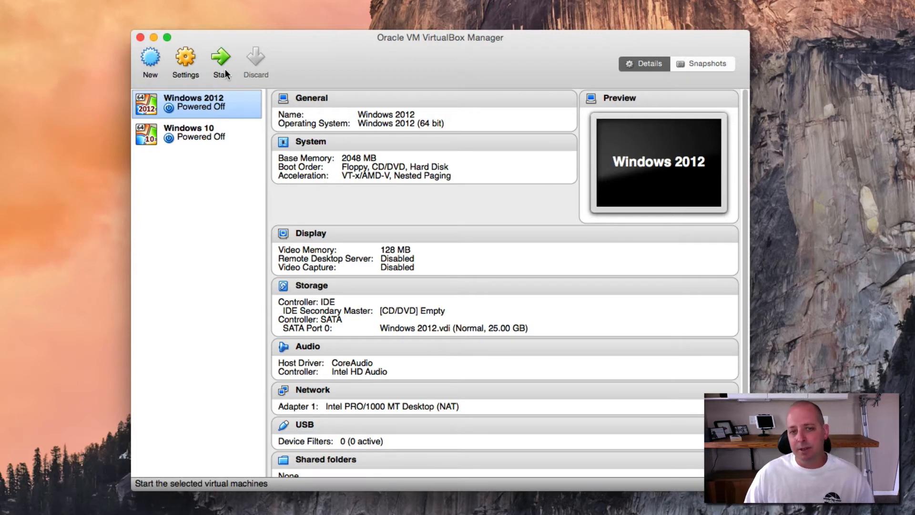
left_click(220, 58)
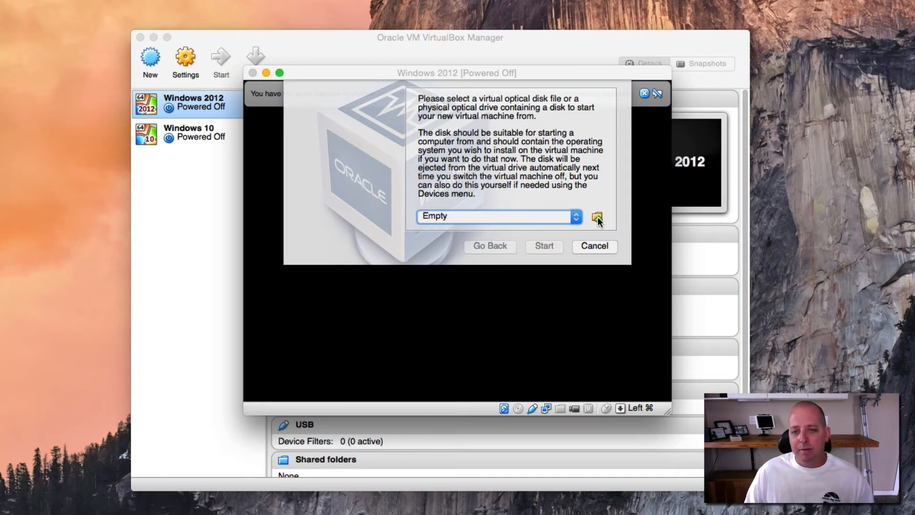
Load the Windows Server 2012 R2 evaluation ISO from VM-Drive > ISO and boot the VM from it
left_click(597, 218)
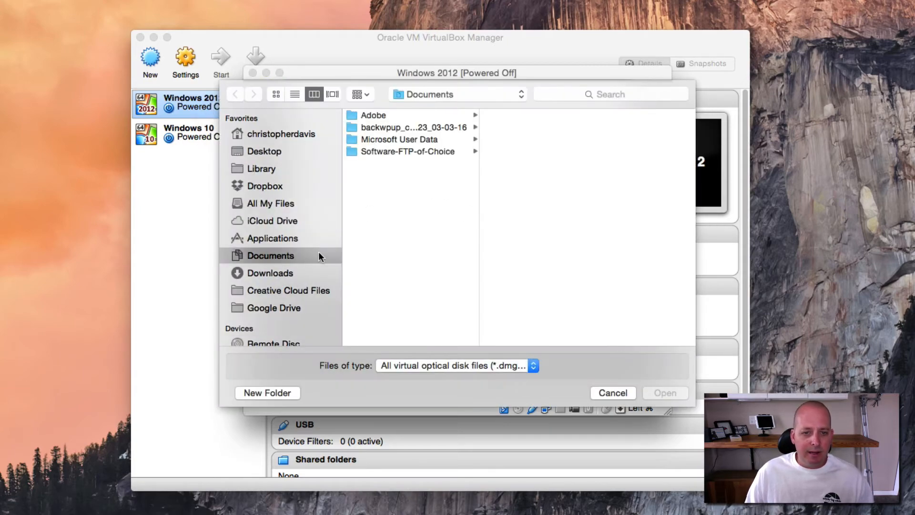
scroll("down", 3)
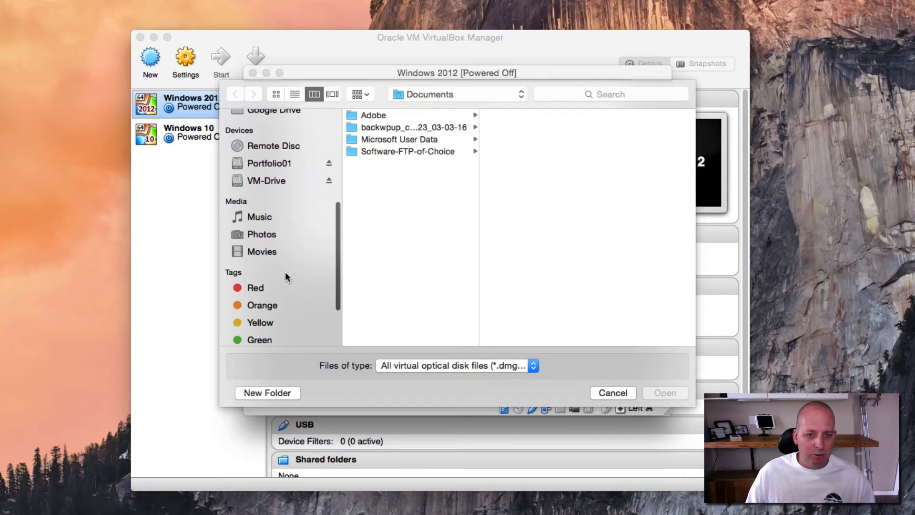
left_click(266, 180)
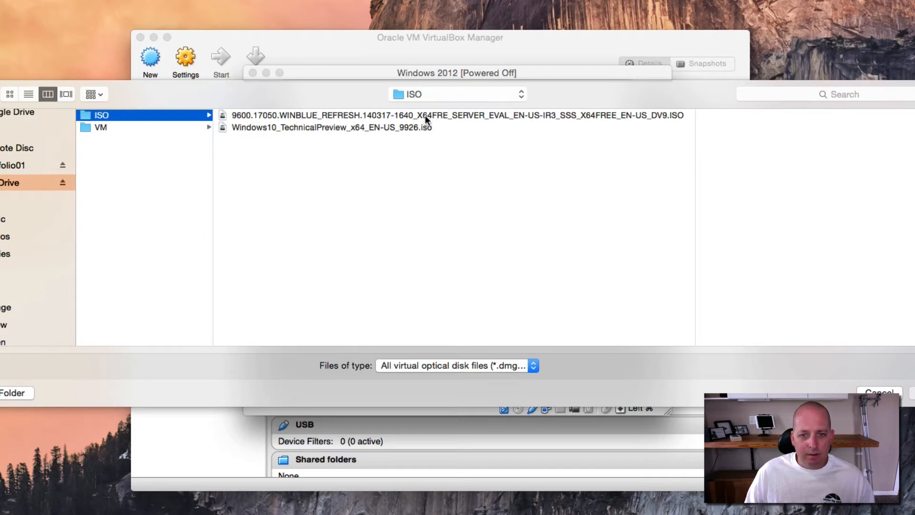
left_click(456, 116)
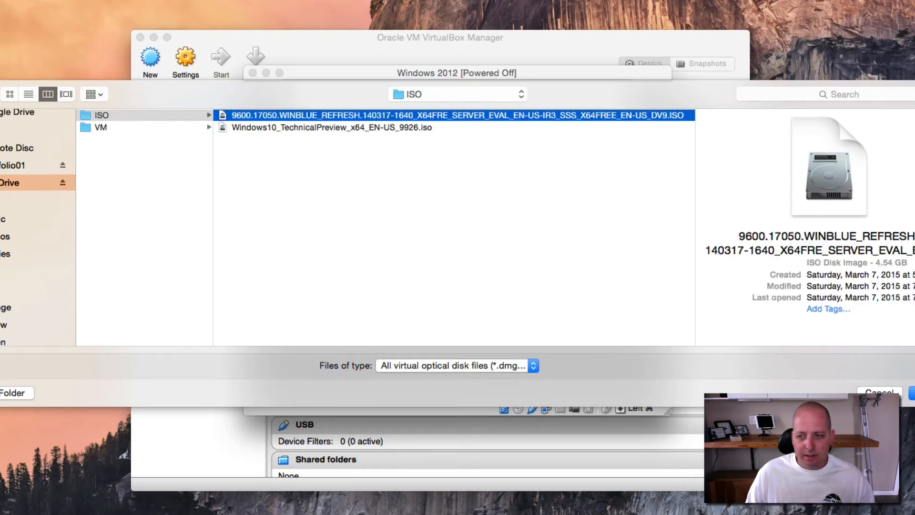
mouse_move(454, 108)
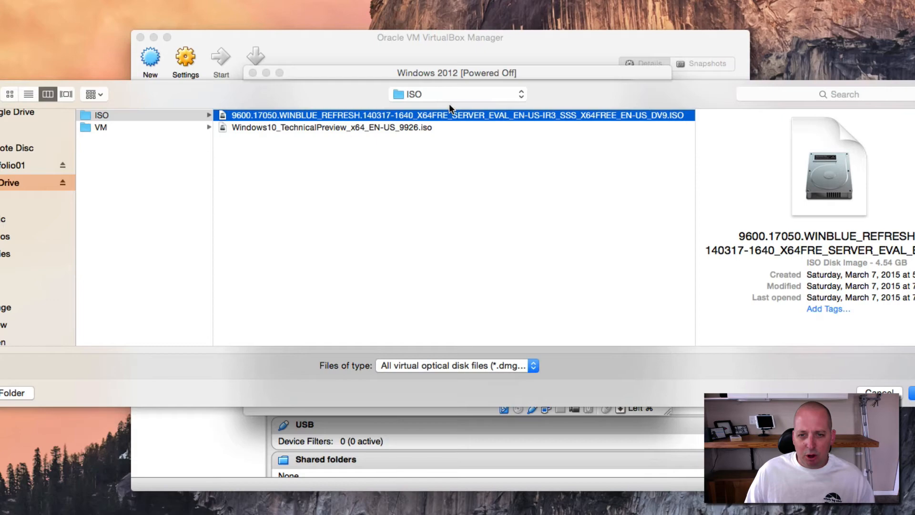
mouse_move(452, 110)
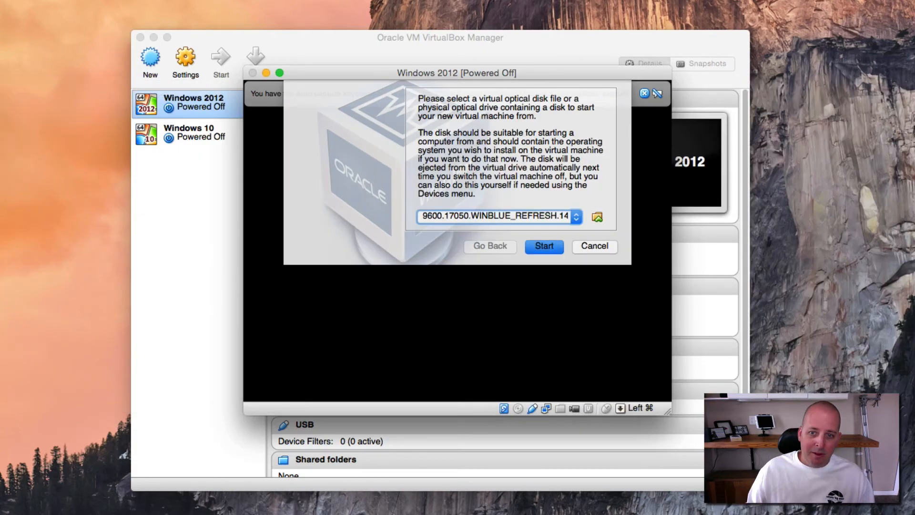
left_click(542, 246)
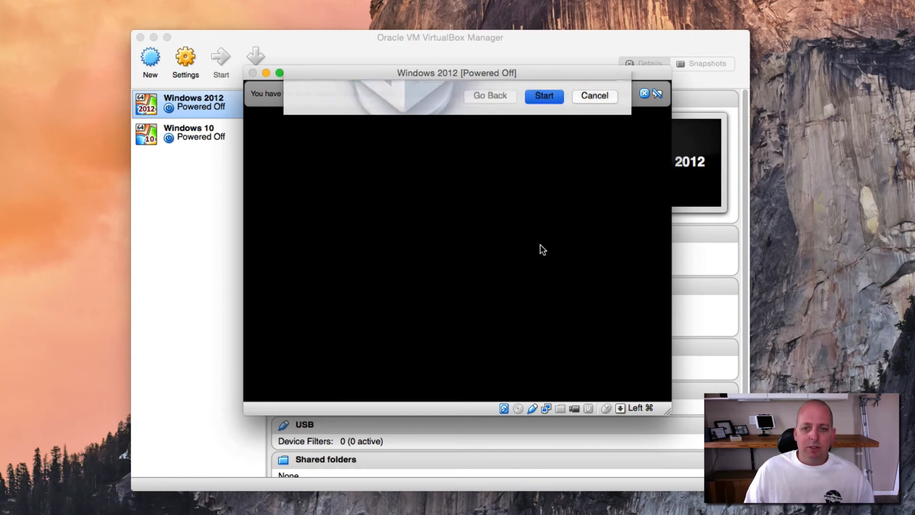
left_click(543, 95)
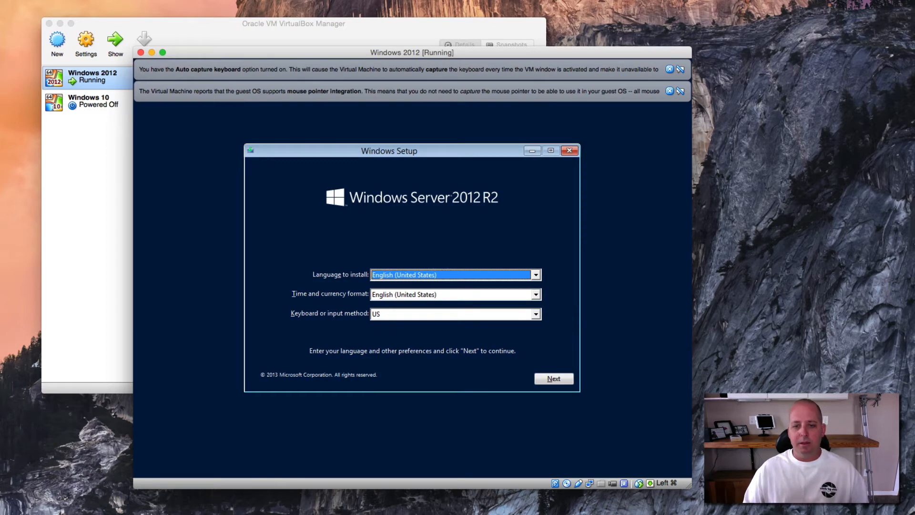
mouse_move(487, 353)
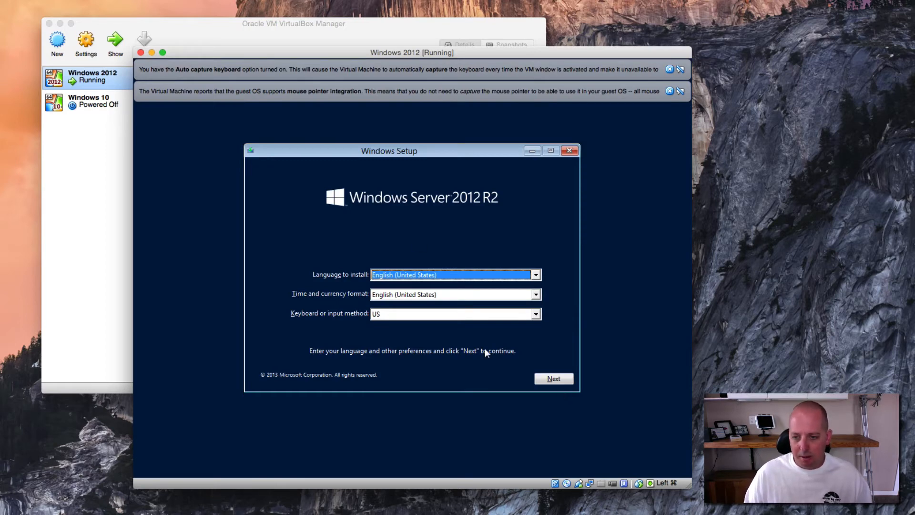
Keep English (United States) defaults and begin installing Windows Server
left_click(553, 378)
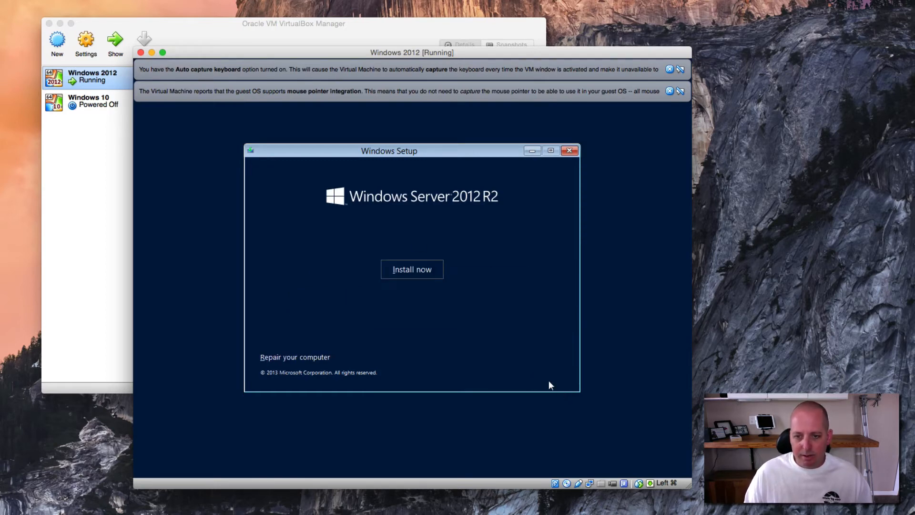
left_click(412, 269)
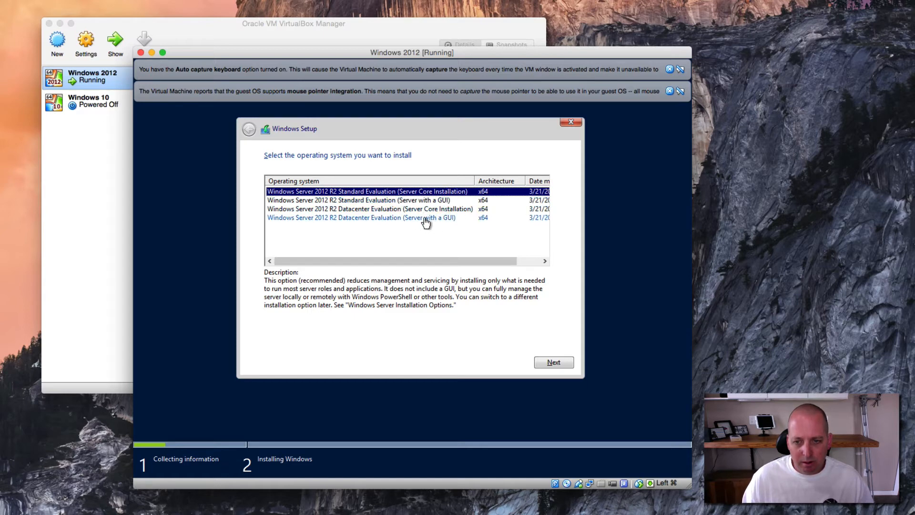
Choose Standard Evaluation (Server with a GUI), accept the license, and custom-install onto Drive 0's 25 GB unallocated space
left_click(357, 200)
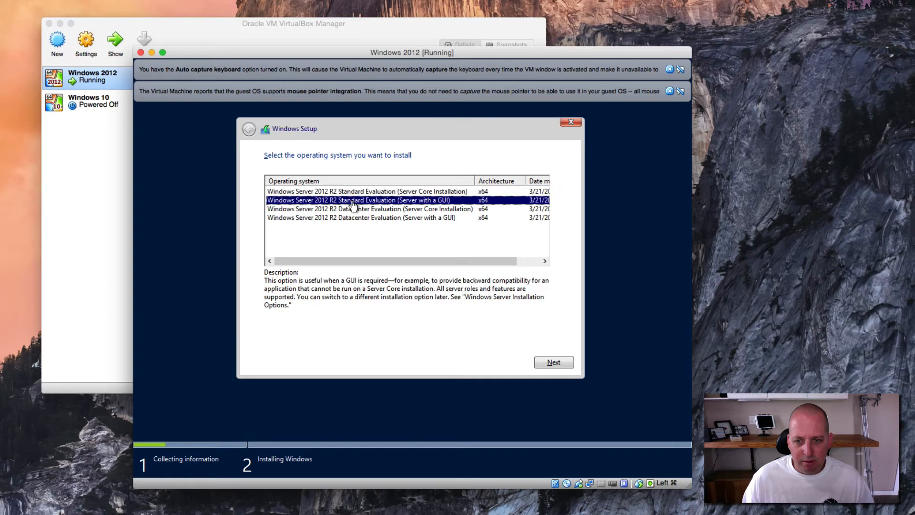
mouse_move(529, 321)
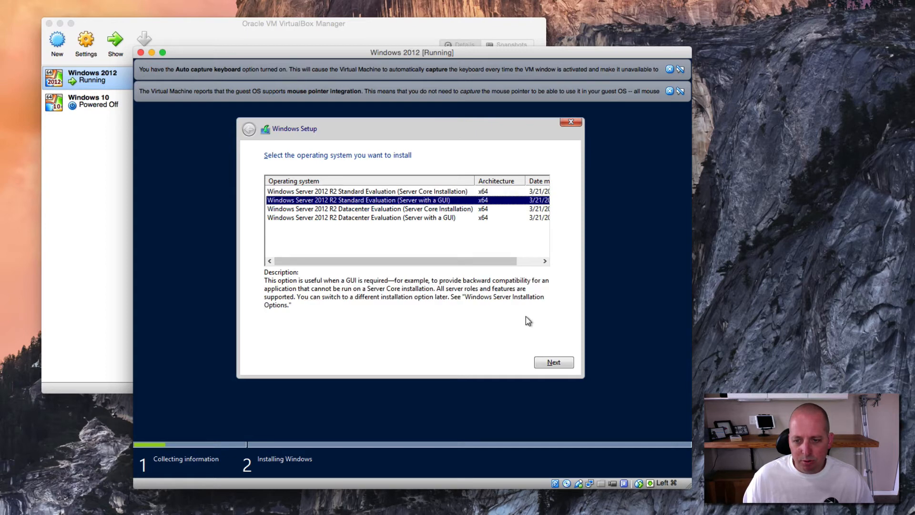
left_click(553, 362)
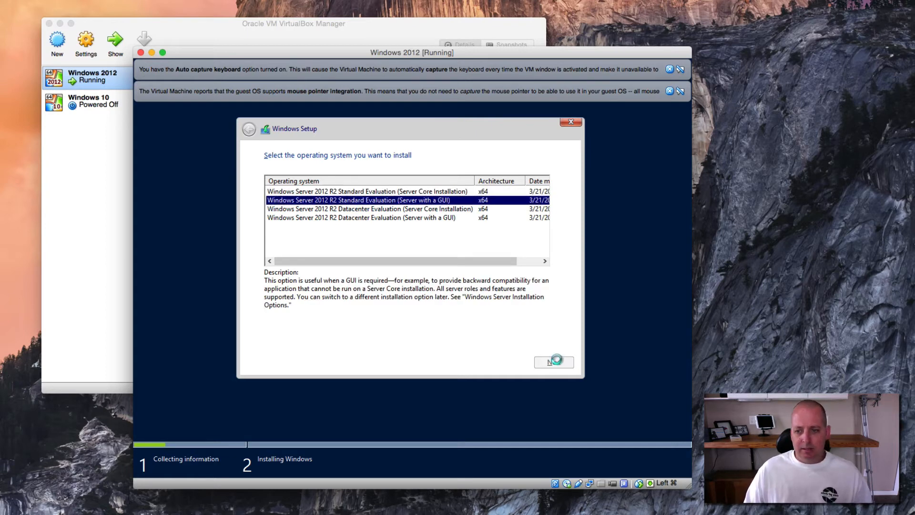
left_click(554, 362)
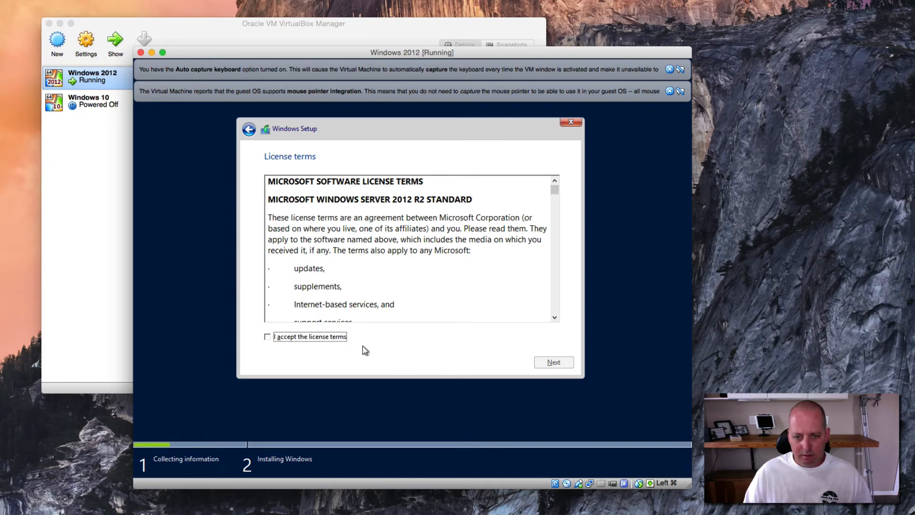
left_click(553, 362)
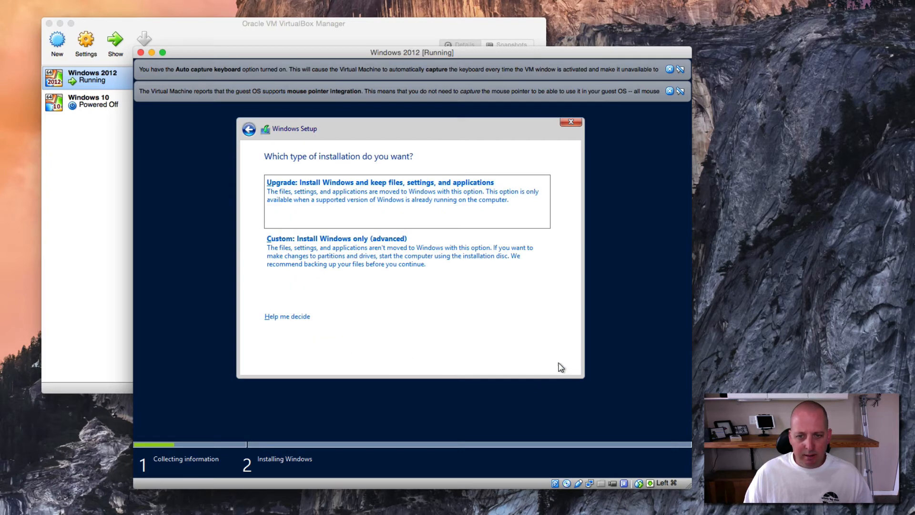
left_click(337, 238)
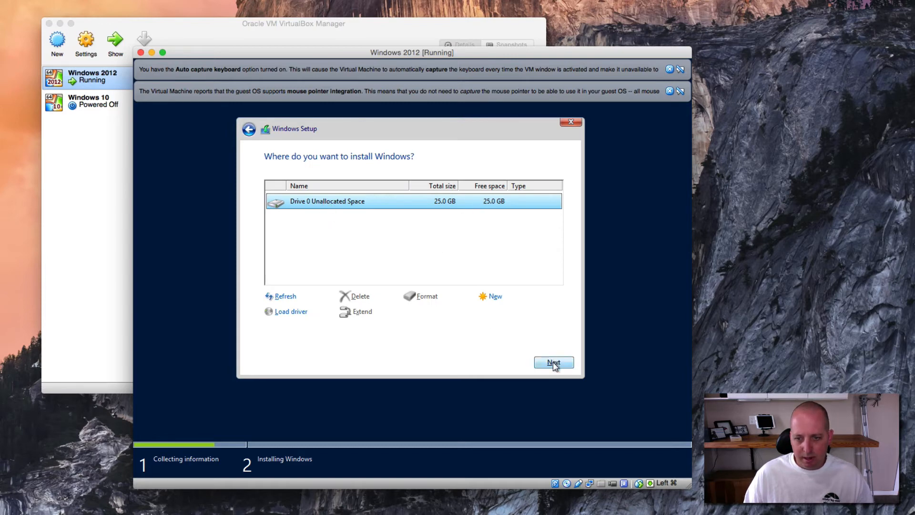
left_click(553, 362)
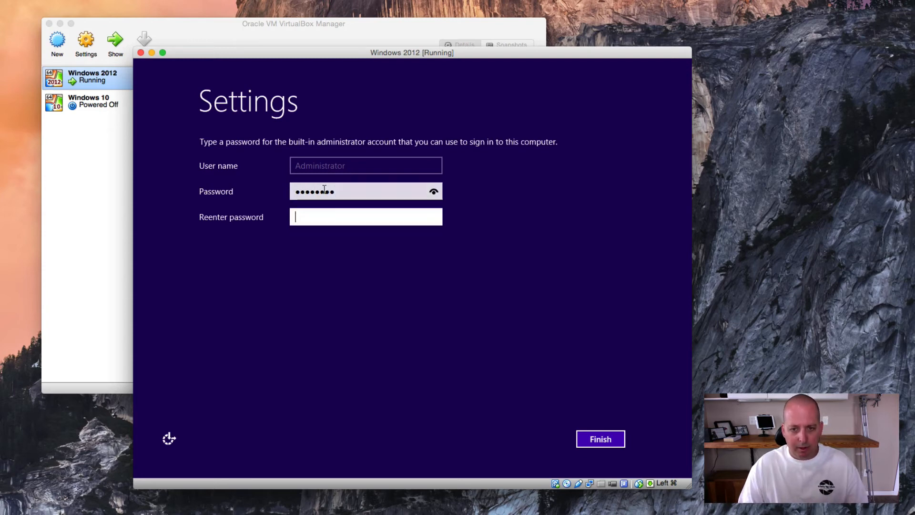
Set and confirm the built-in Administrator password to finish setup
type("••••••••")
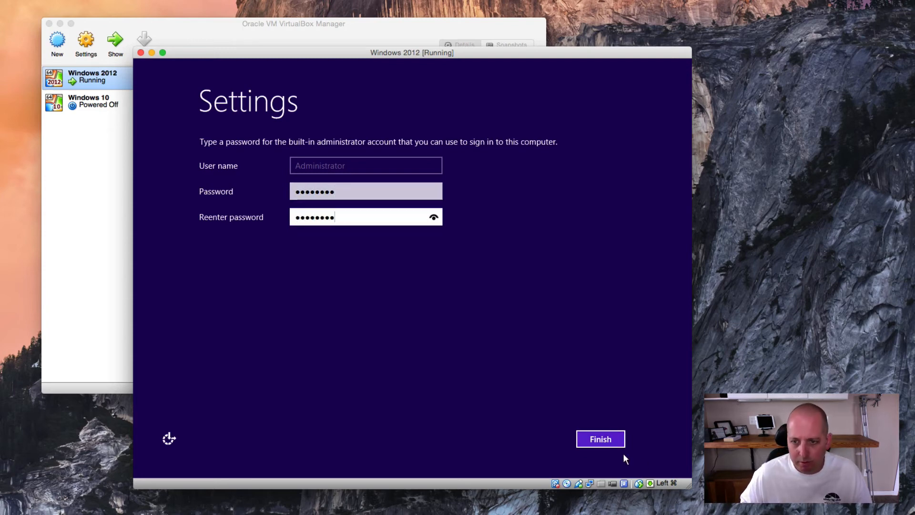
left_click(600, 439)
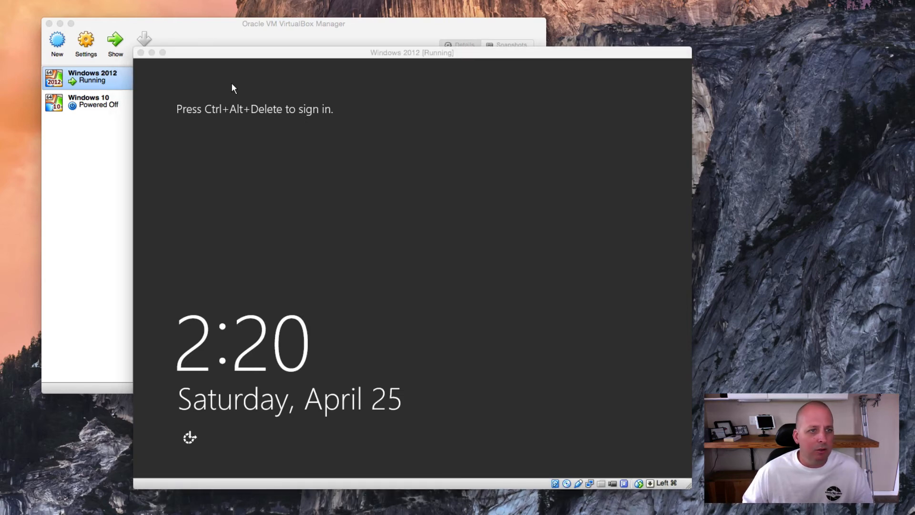
Send Ctrl+Alt+Del, sign in as Administrator, dismissing the incorrect-password message to retry
left_click(69, 5)
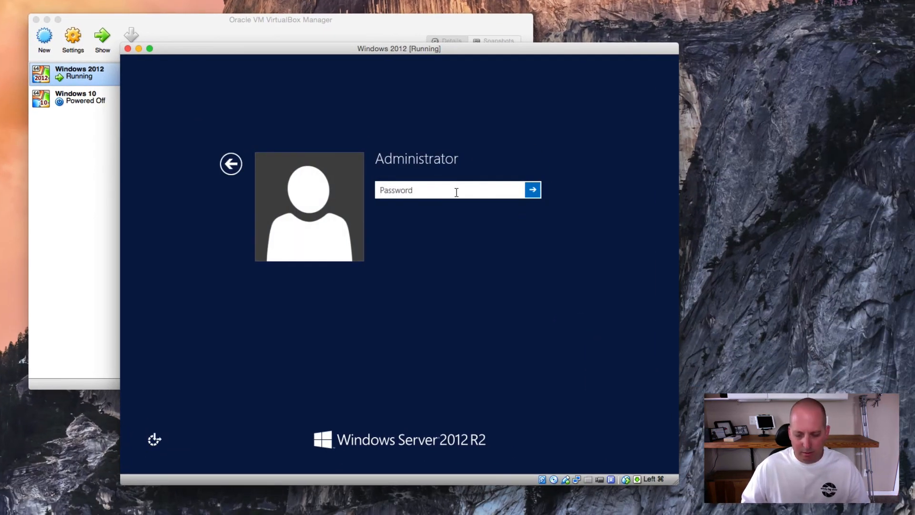
left_click(532, 190)
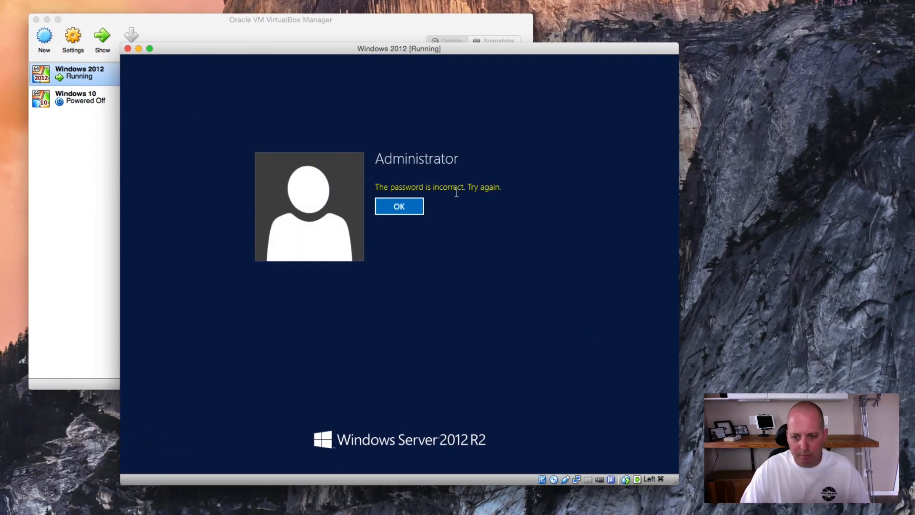
left_click(398, 206)
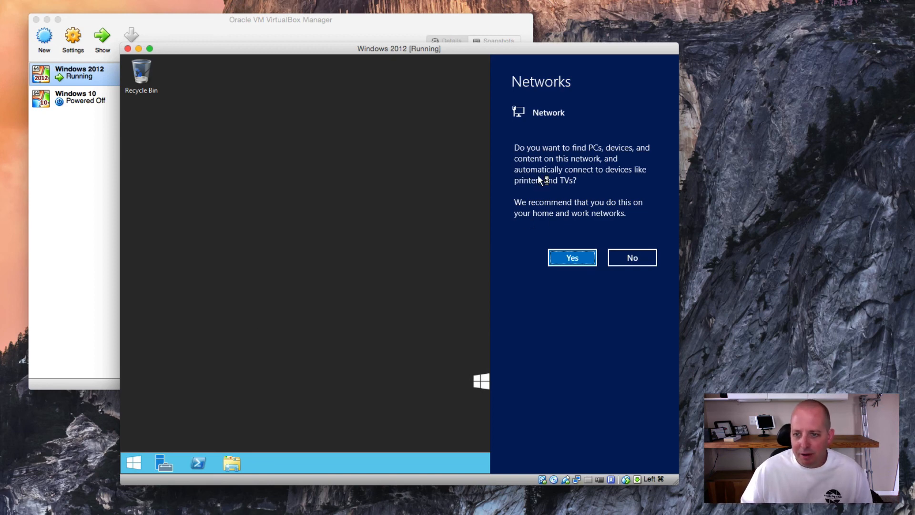
Decline network discovery and let the Server Manager dashboard load
left_click(632, 258)
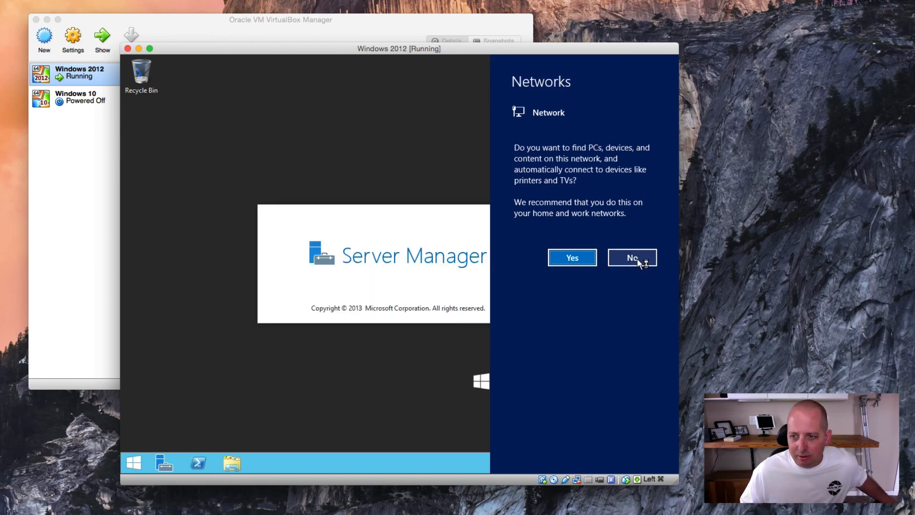
left_click(631, 258)
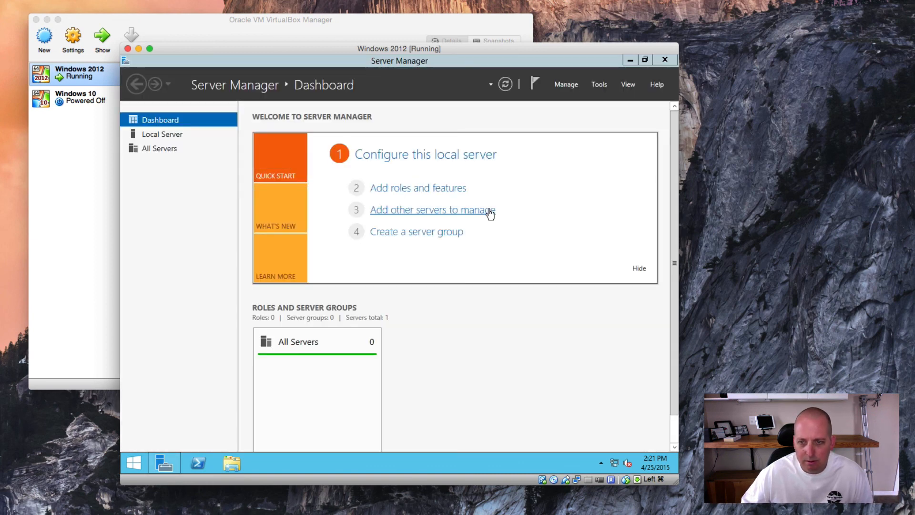
left_click(432, 210)
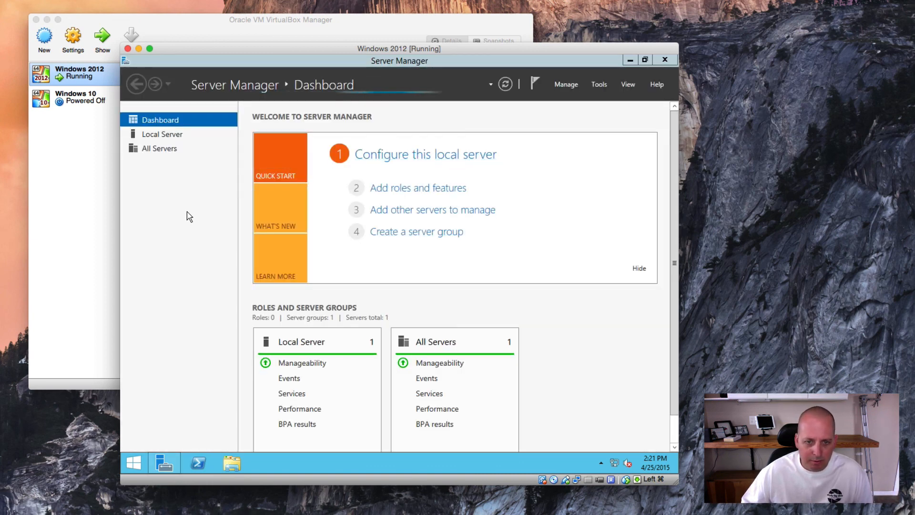